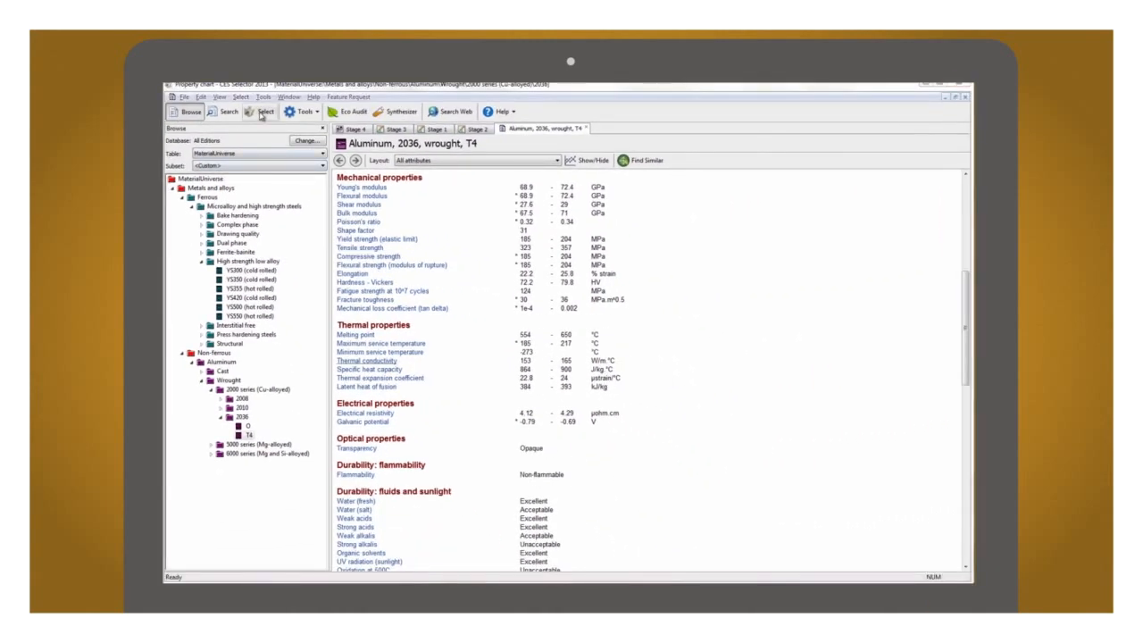
Step: Leave the Aluminum 2036 T4 datasheet for the 'Light stiff panel in bending' project with 2459 passing materials
click(266, 111)
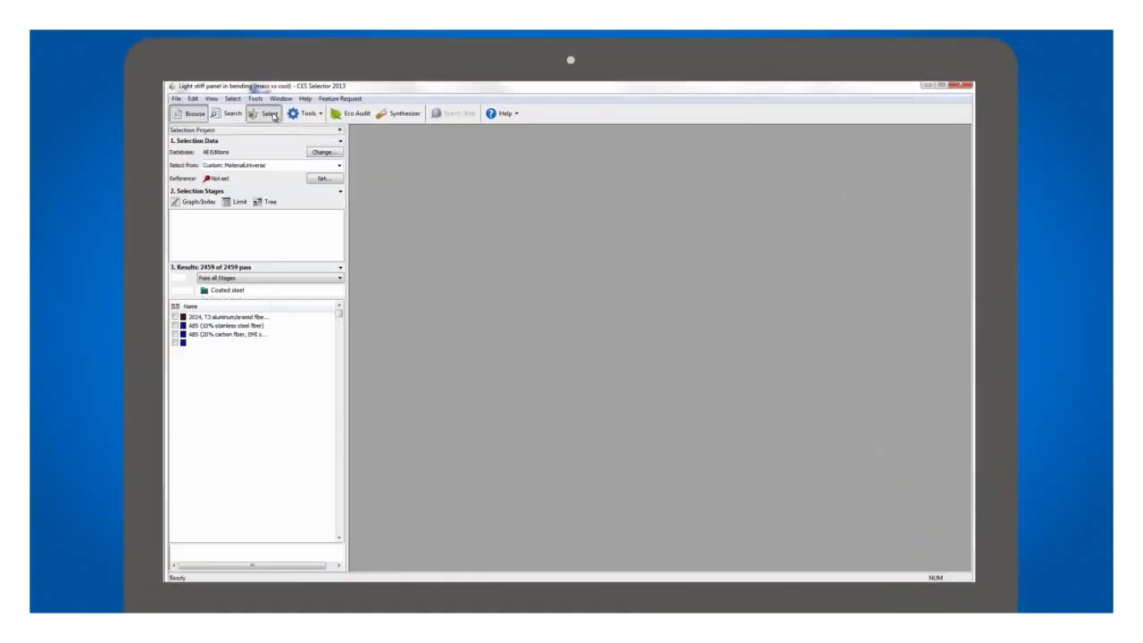
Step: Chart a stiffness-limited panel in bending with minimum volume on Y and minimum cost on X via the Performance Index Finder
click(195, 200)
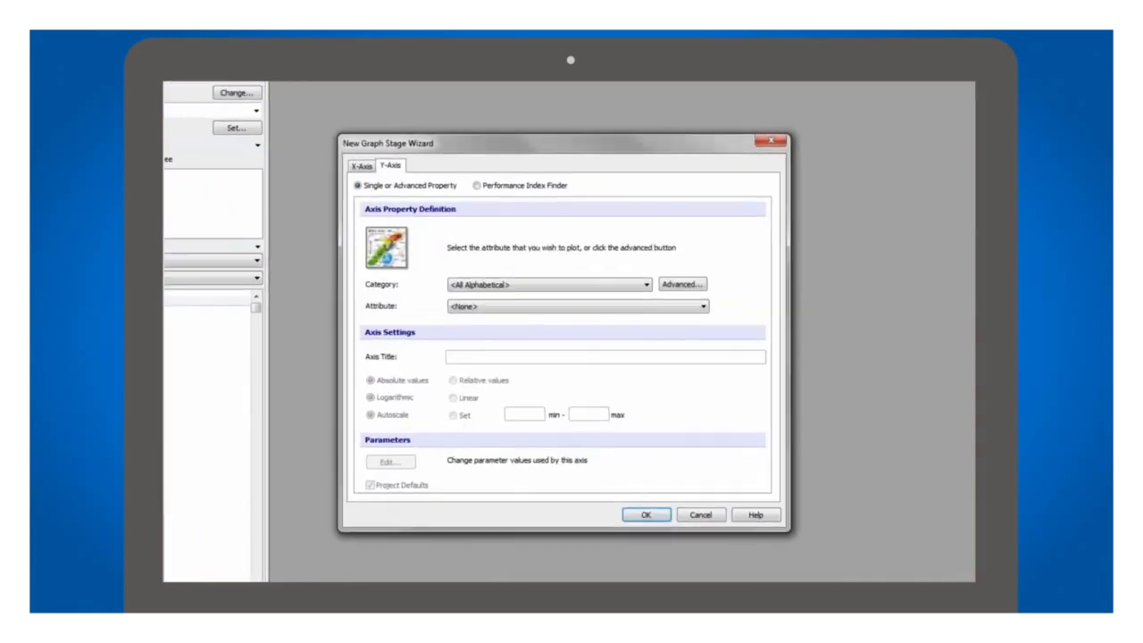
click(477, 184)
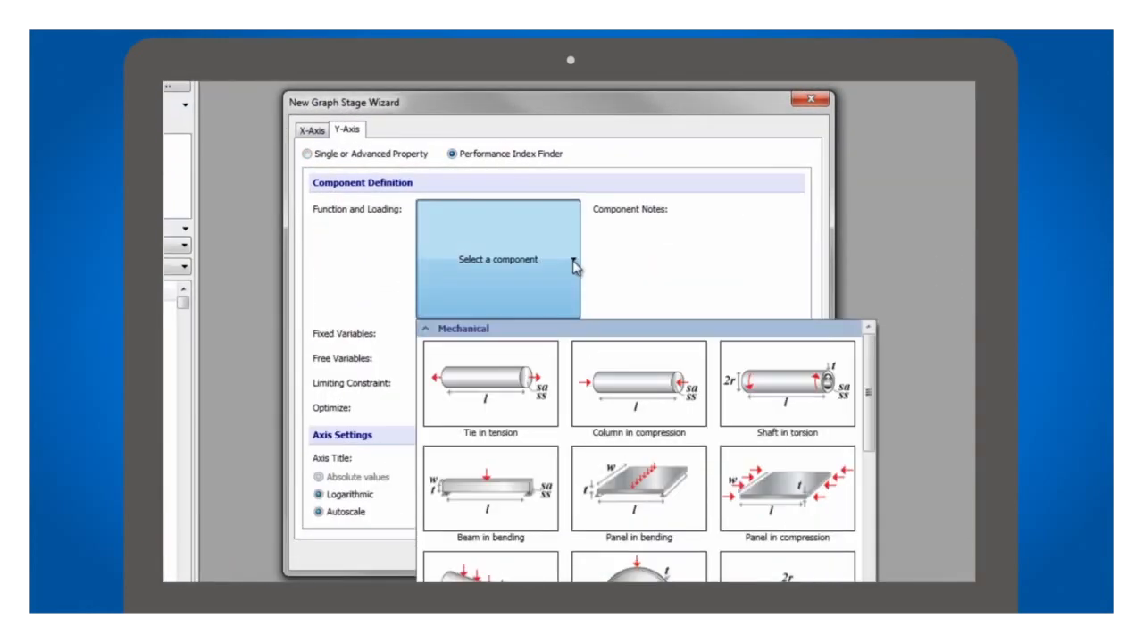
click(639, 490)
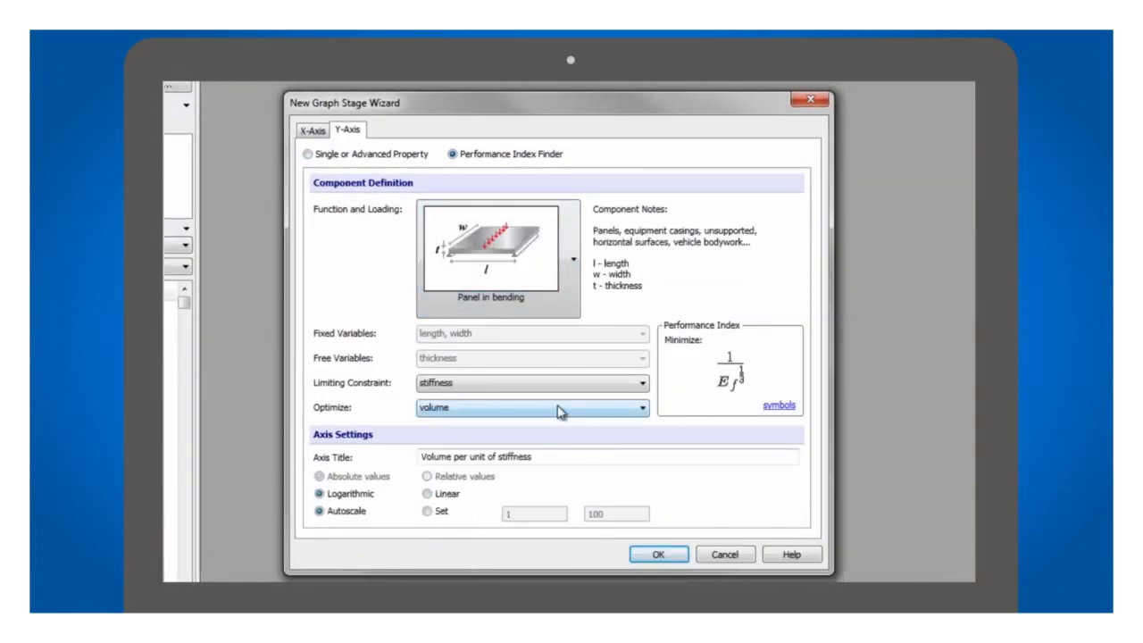
click(532, 407)
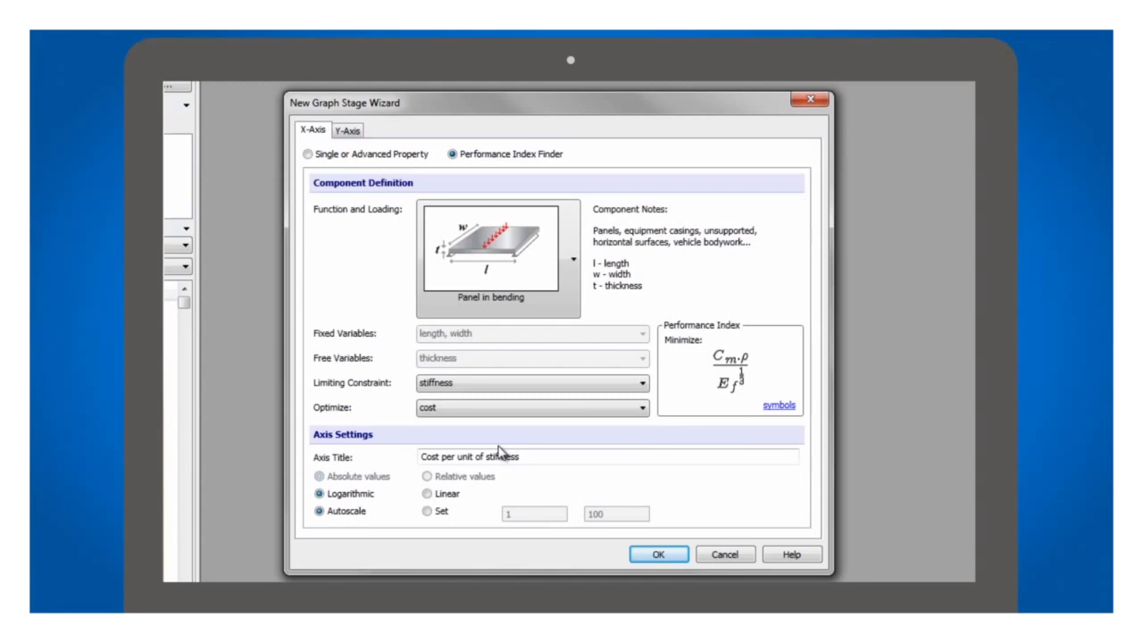
click(657, 553)
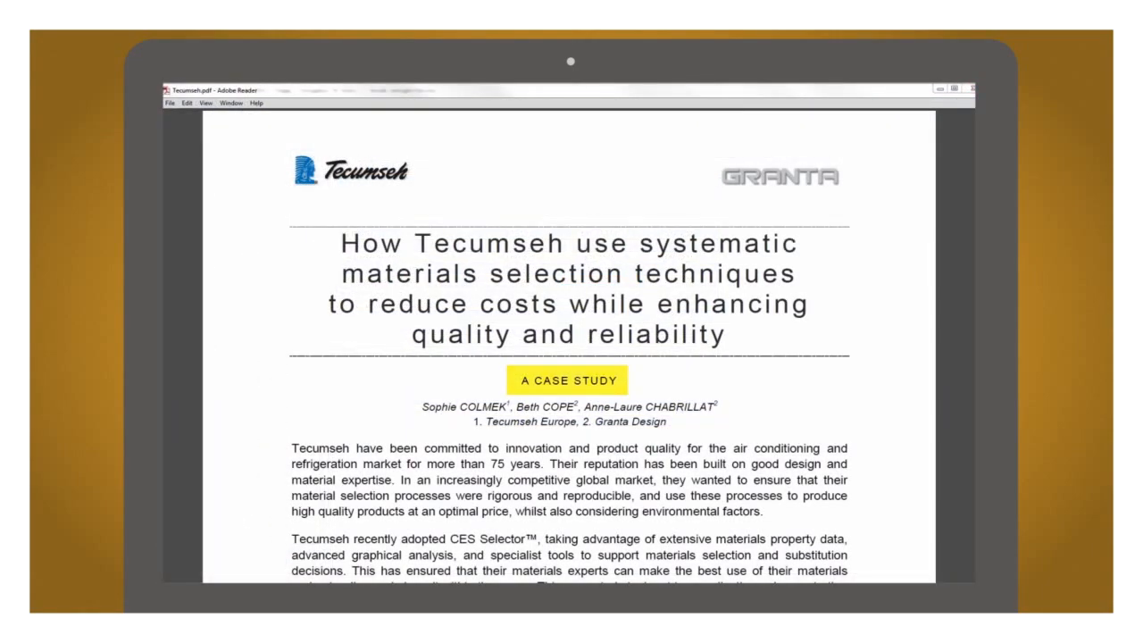
Step: Scroll the Tecumseh PDF to the Young's modulus vs price per unit volume chart, then return to CES Selector
scroll(down, 3)
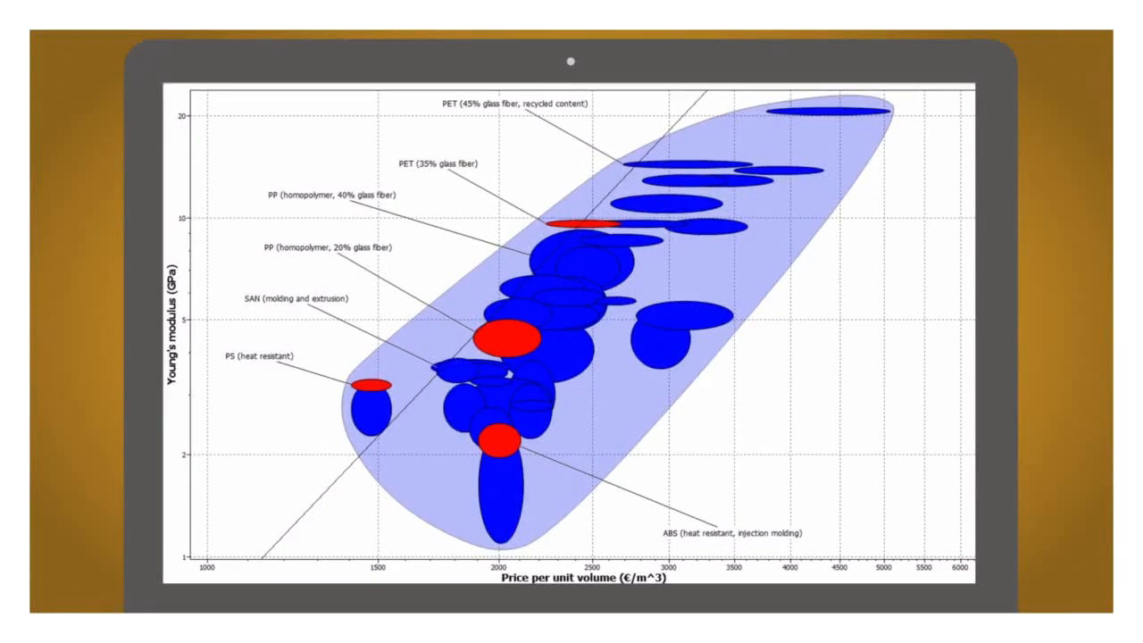
click(255, 98)
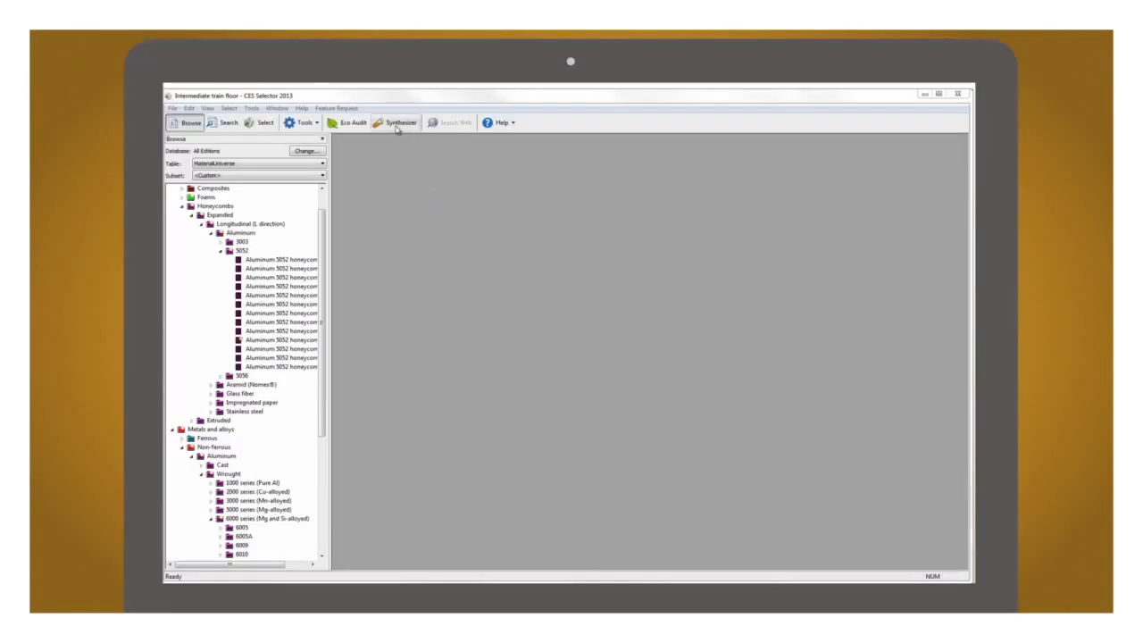
Step: Synthesize balanced sandwich panel records from an aluminium face sheet and aluminium 5052 honeycomb core
click(396, 121)
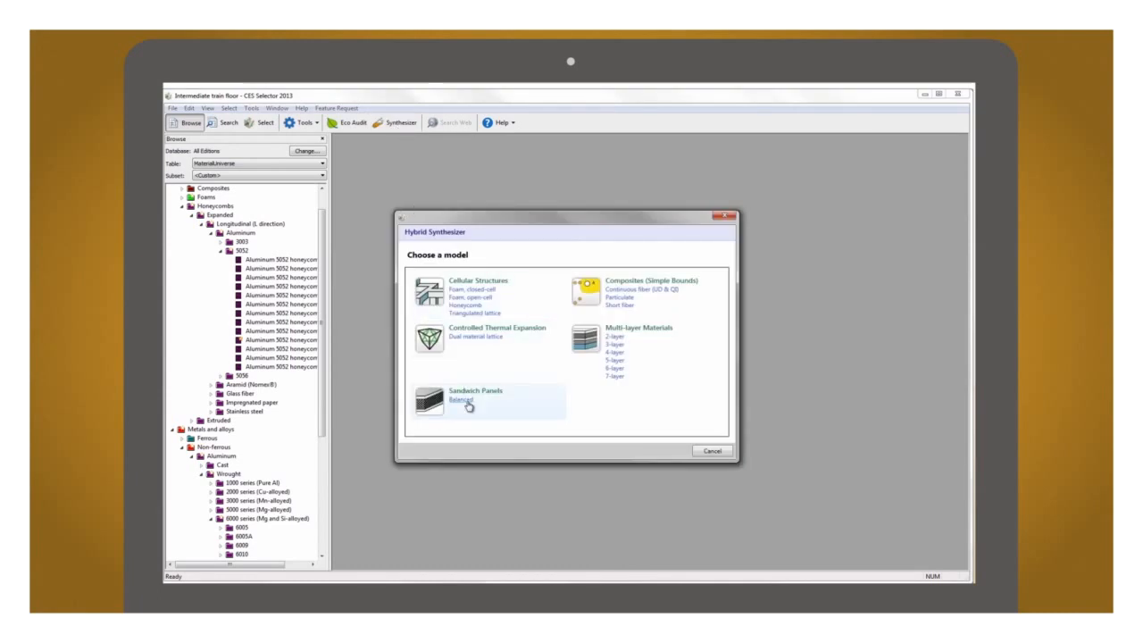
click(464, 402)
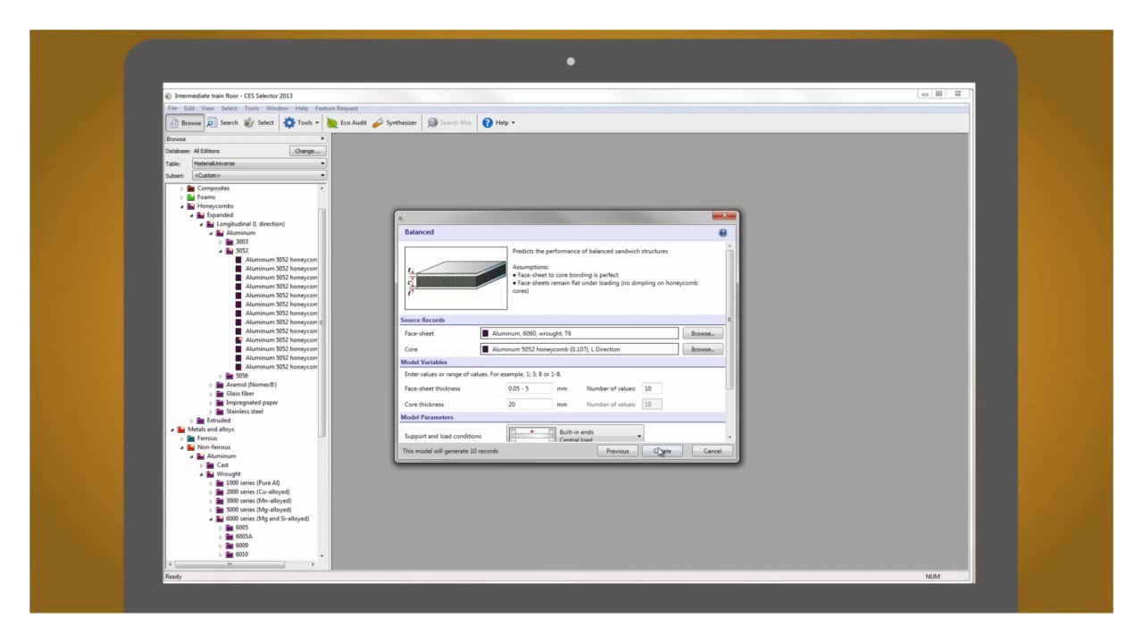
click(661, 450)
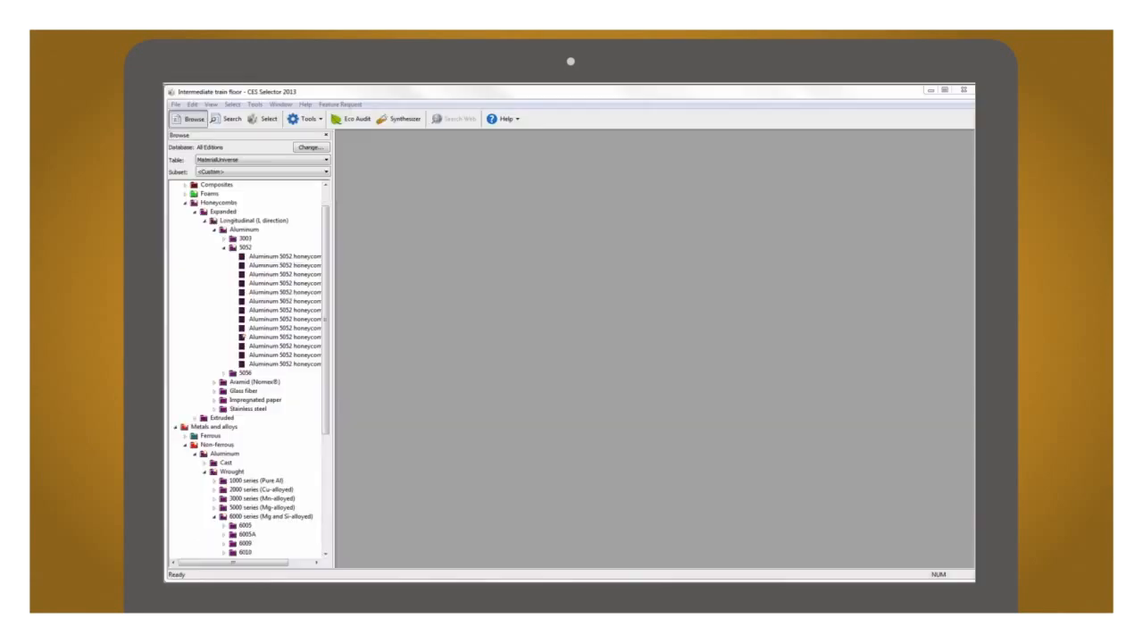
Step: Display the Eco Summary energy chart for virgin PET, 50% recycled PET, thin wall PET and PLA bottles
click(355, 118)
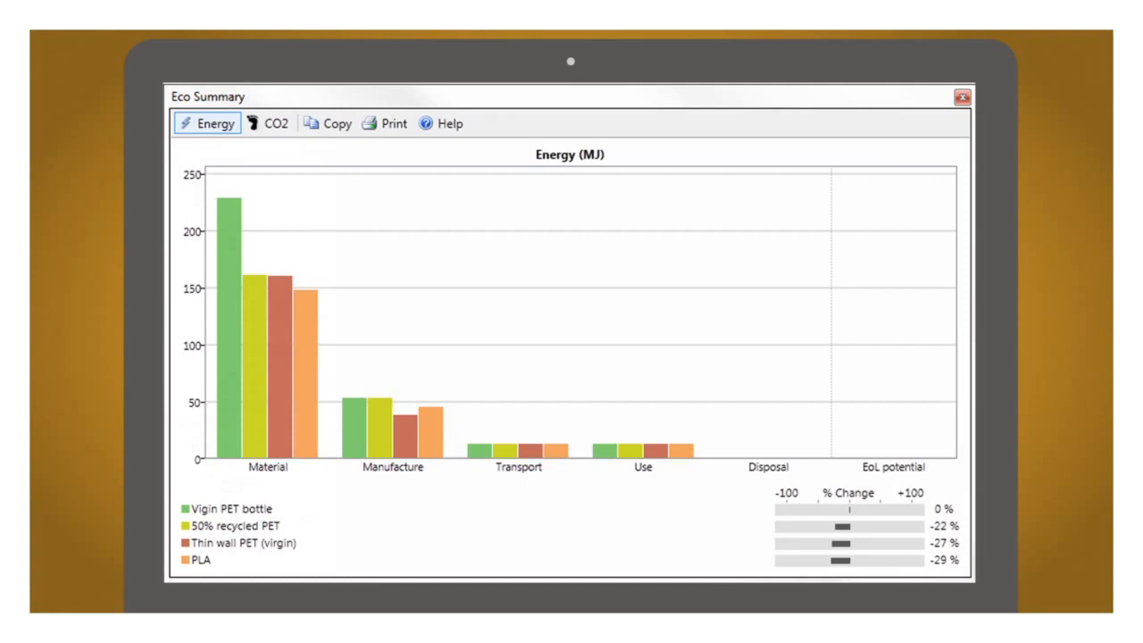